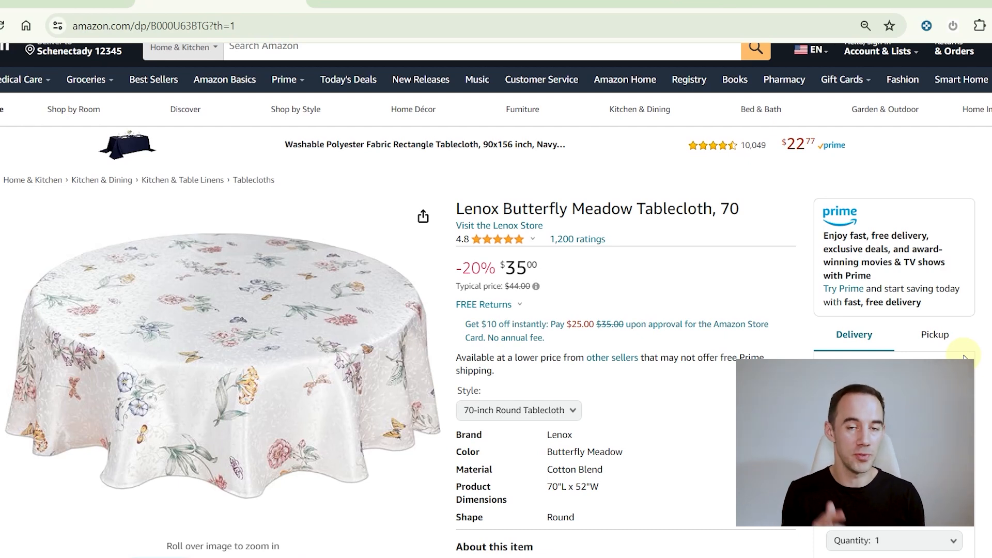
Scroll down the tablecloth product page to reveal the Keepa price history chart
{"action": "scroll", "scroll_direction": "down", "scroll_amount": 3}
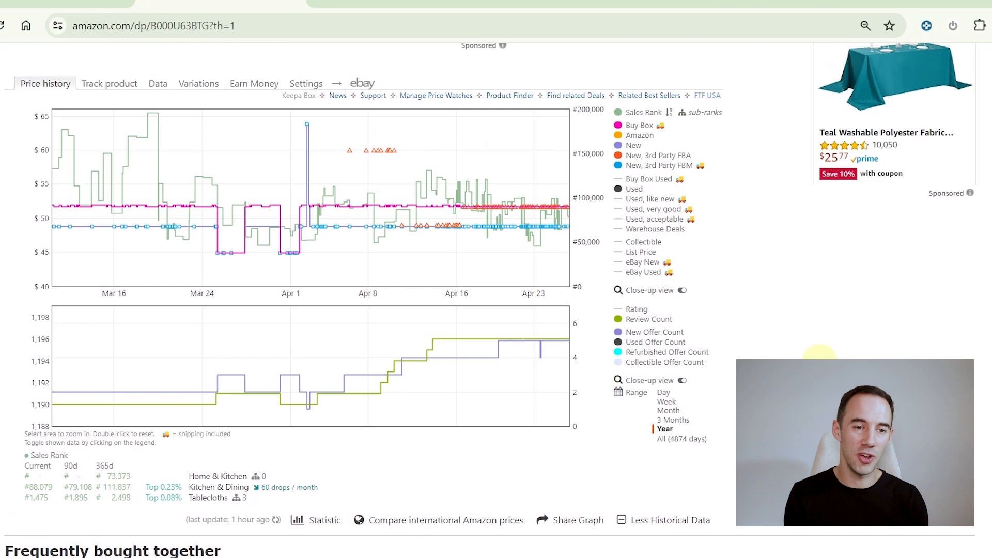
{"action": "mouse_move", "coordinate": [84, 227]}
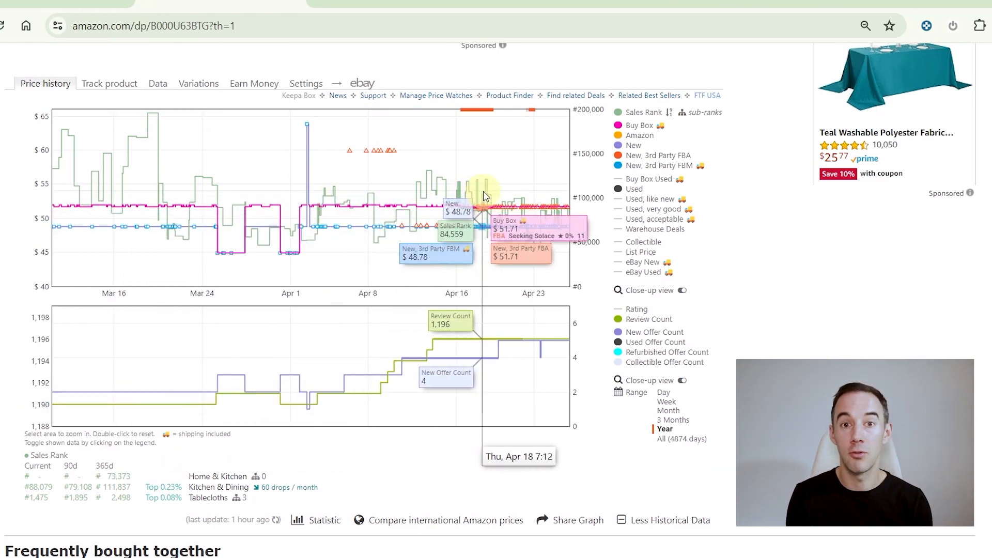
Toggle off the 'New, 3rd Party FBA' and 'New, 3rd Party FBM' legend series on the tablecloth chart
{"action": "left_click", "coordinate": [639, 125]}
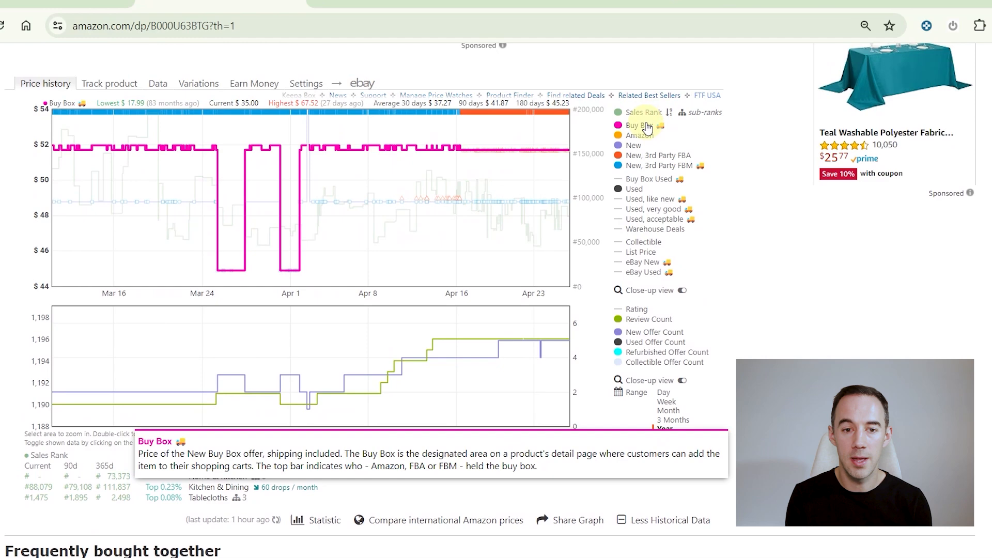
{"action": "left_click", "coordinate": [658, 155]}
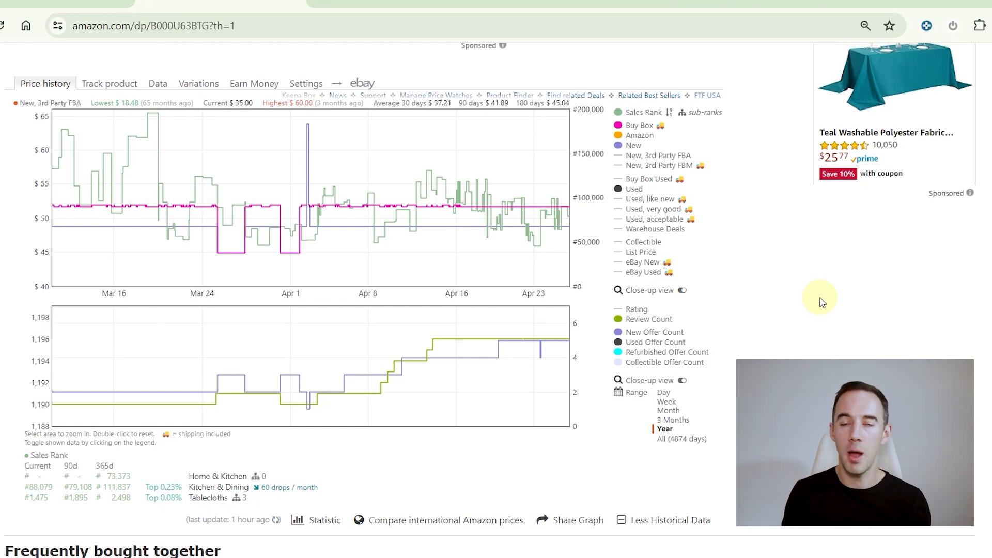
{"action": "mouse_move", "coordinate": [464, 238]}
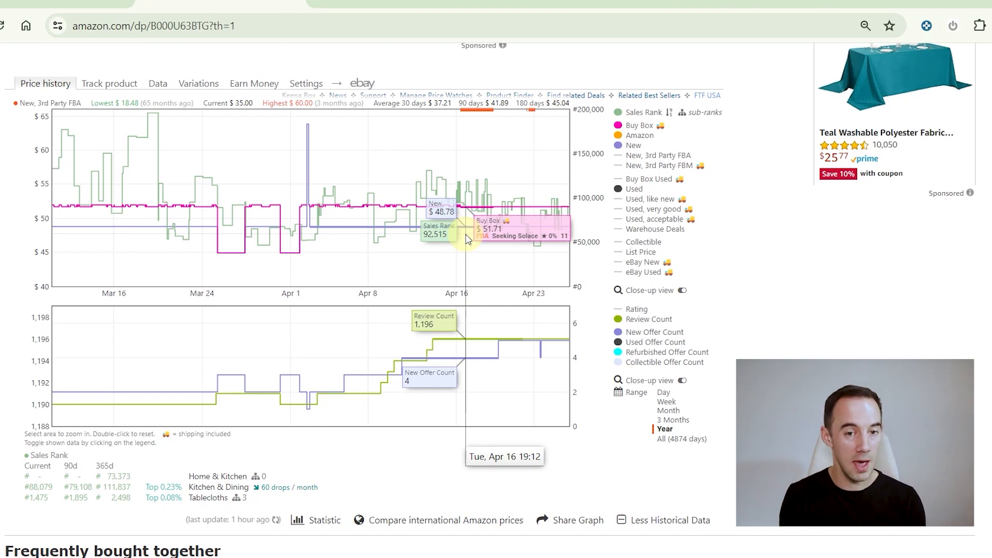
{"action": "mouse_move", "coordinate": [113, 232]}
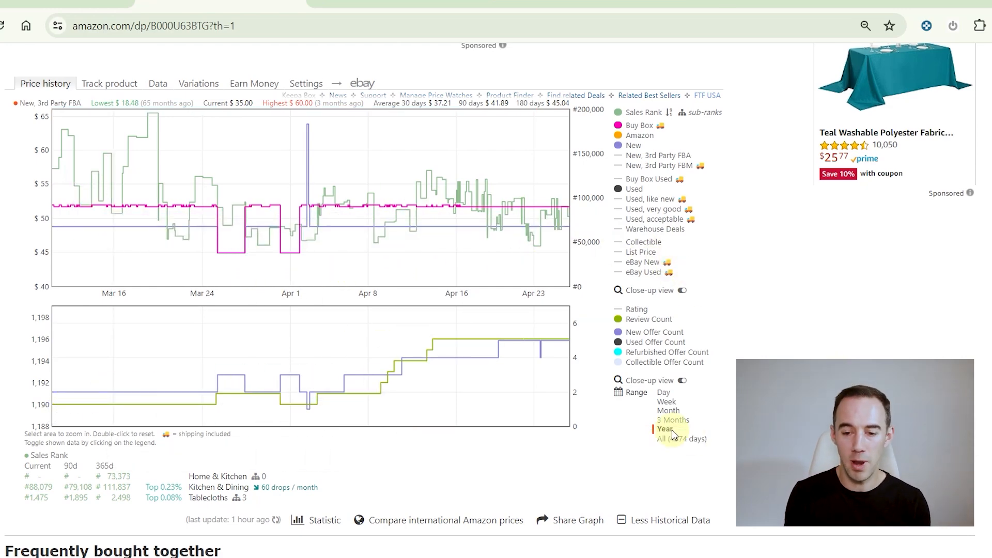
Switch the Keepa chart range to Year, spanning September through April
{"action": "left_click", "coordinate": [664, 428]}
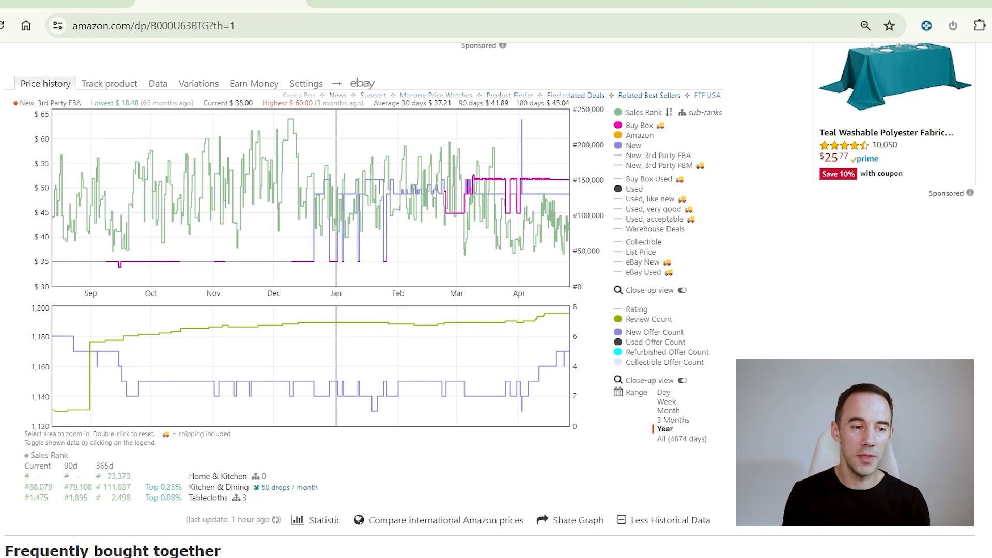
{"action": "mouse_move", "coordinate": [65, 284]}
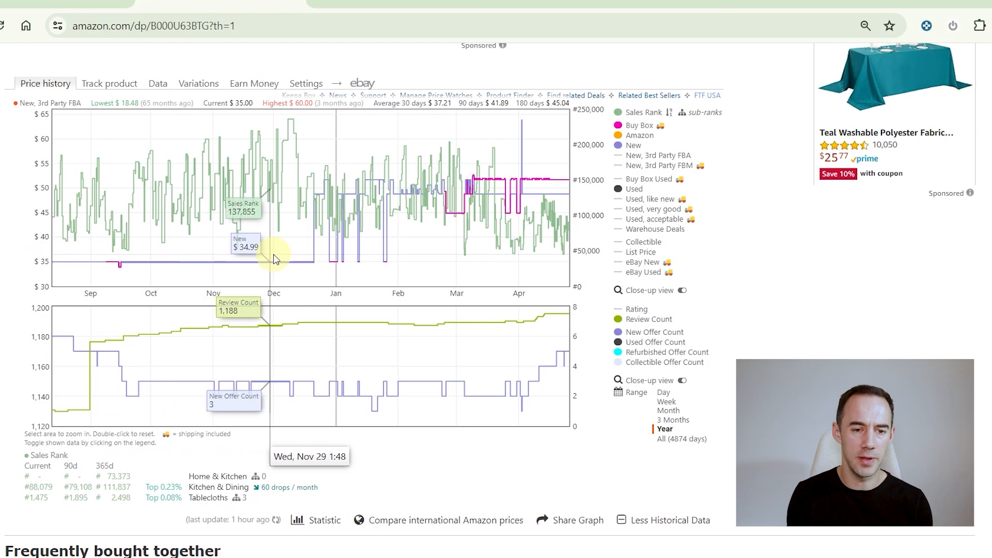
{"action": "mouse_move", "coordinate": [390, 258]}
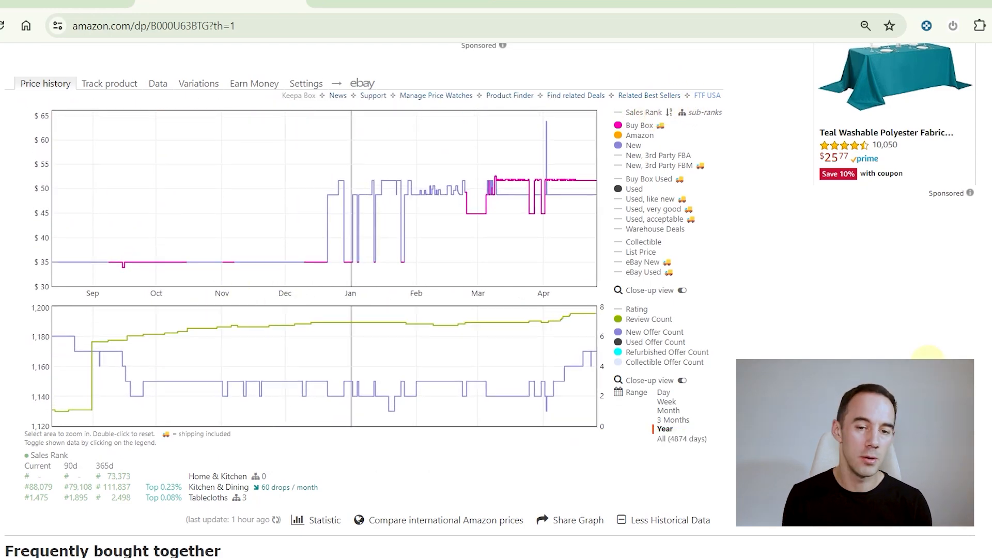
{"action": "mouse_move", "coordinate": [589, 184]}
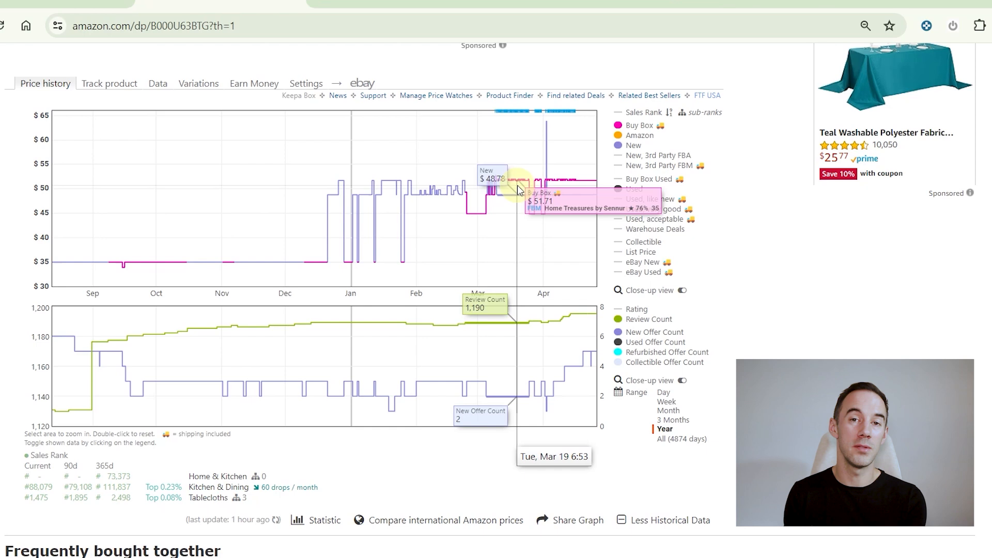
{"action": "mouse_move", "coordinate": [531, 187]}
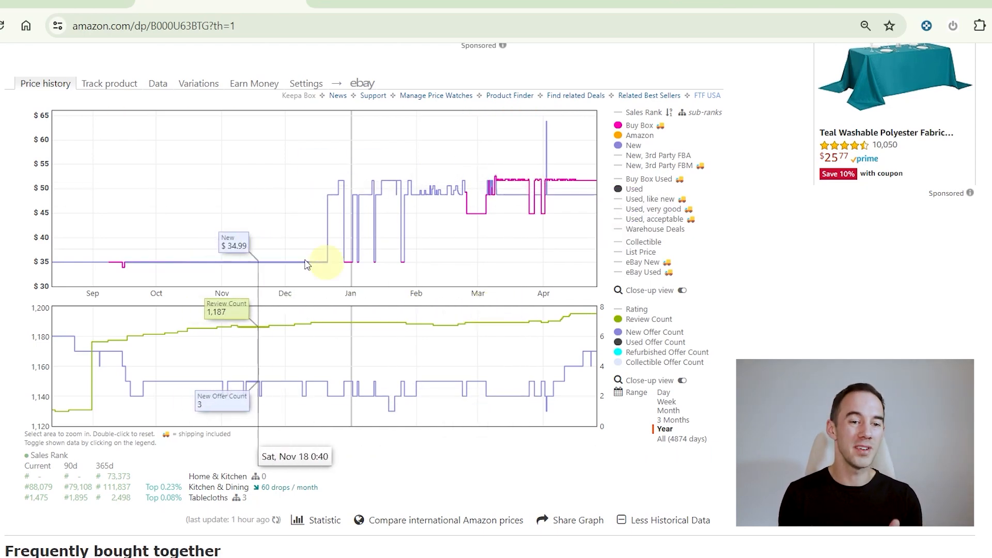
{"action": "mouse_move", "coordinate": [771, 291]}
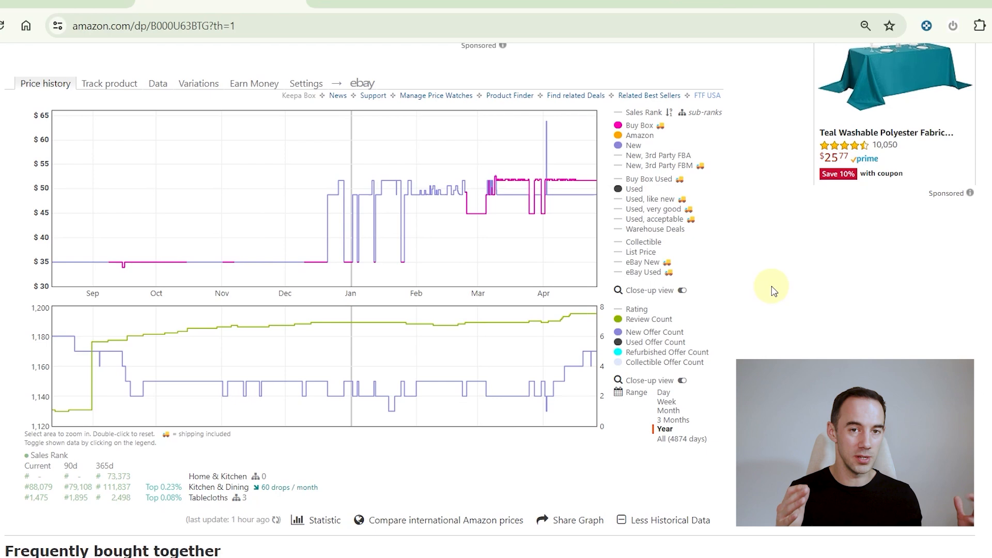
{"action": "mouse_move", "coordinate": [9, 253]}
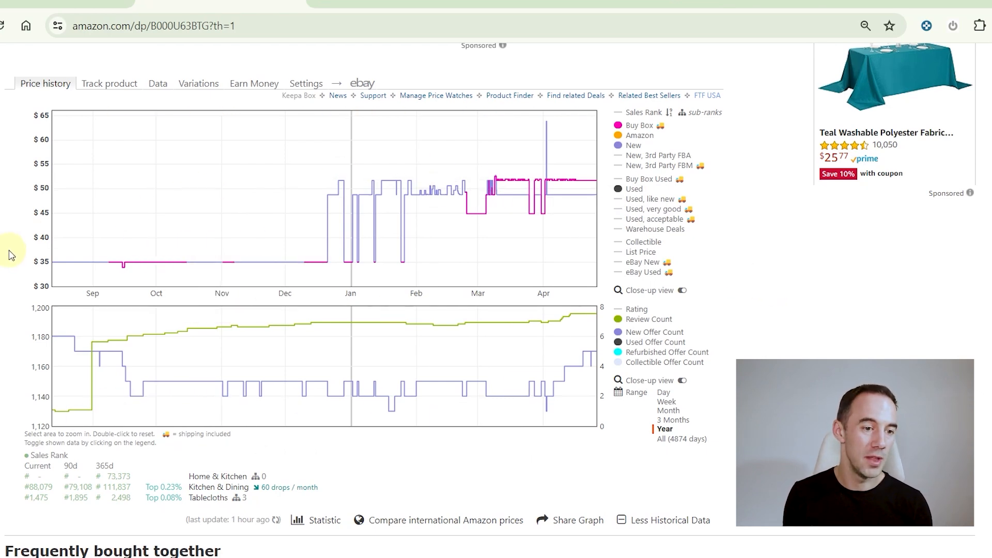
{"action": "mouse_move", "coordinate": [251, 258]}
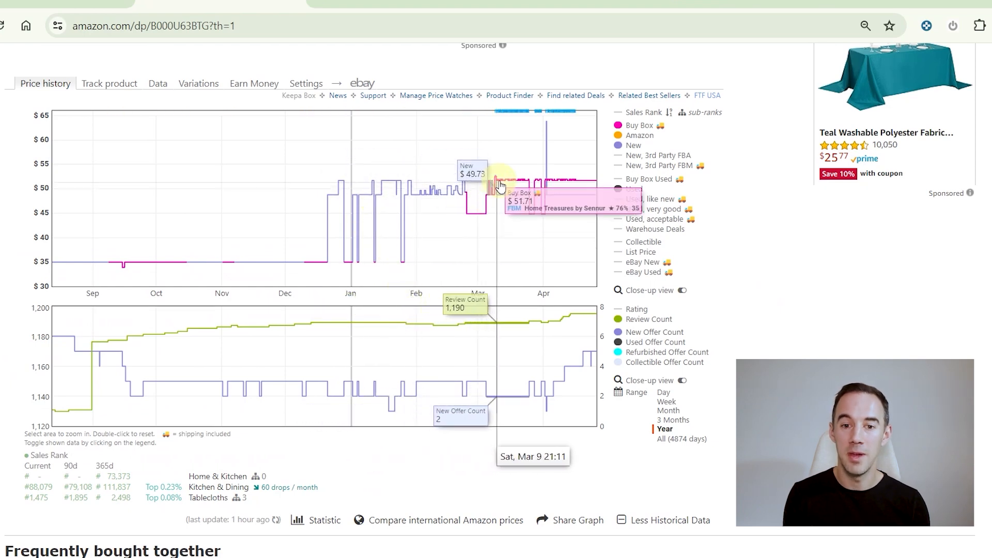
{"action": "mouse_move", "coordinate": [519, 184]}
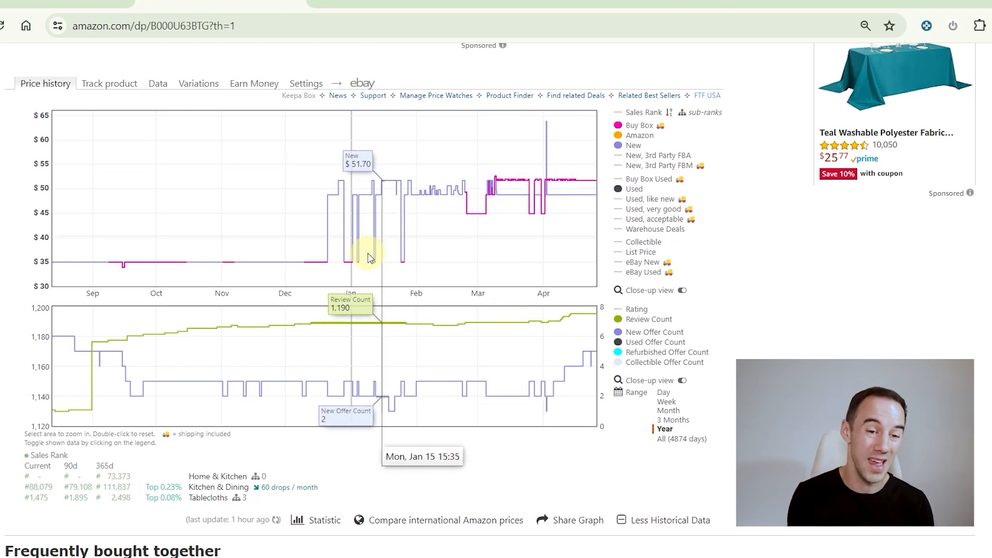
{"action": "mouse_move", "coordinate": [293, 274]}
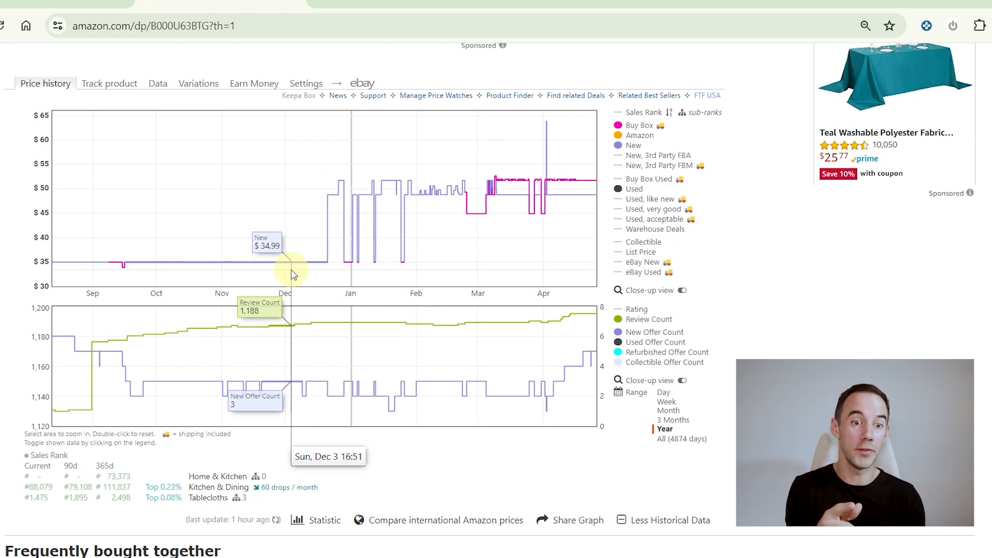
{"action": "mouse_move", "coordinate": [575, 194]}
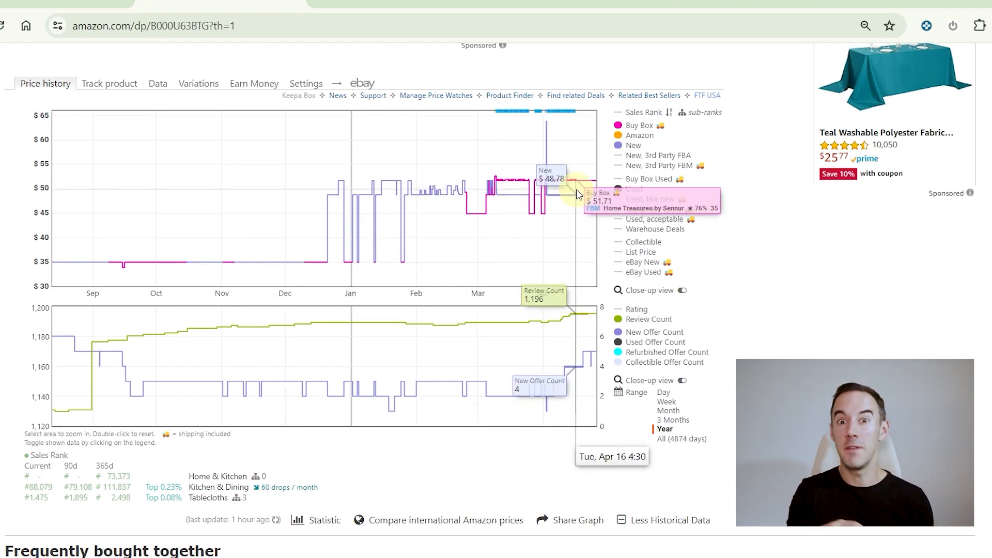
{"action": "mouse_move", "coordinate": [304, 256]}
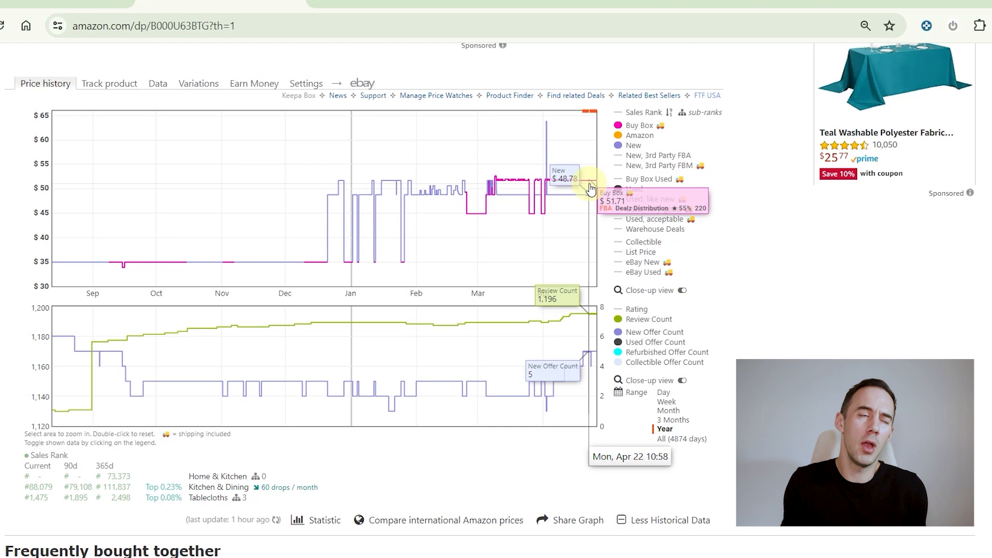
{"action": "mouse_move", "coordinate": [292, 254]}
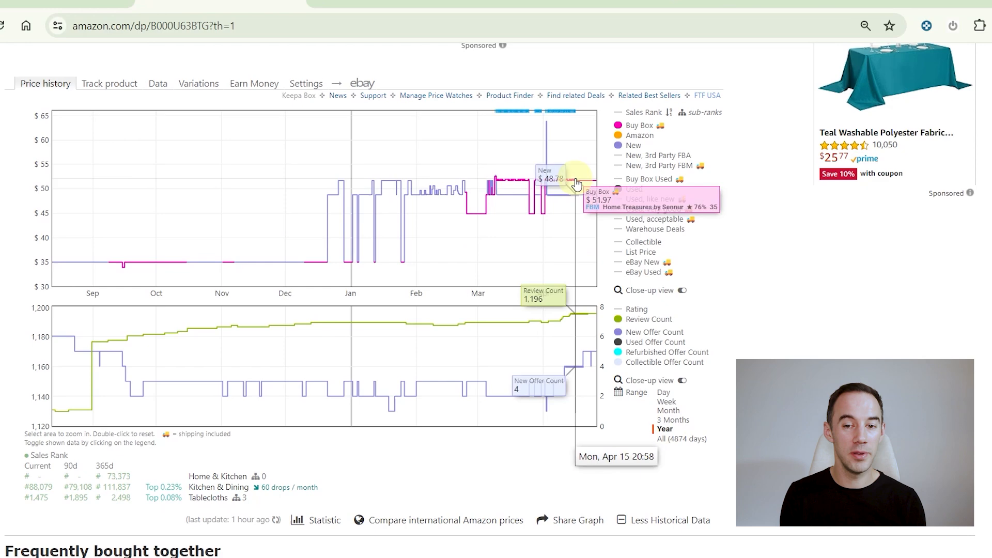
{"action": "left_click", "coordinate": [664, 429]}
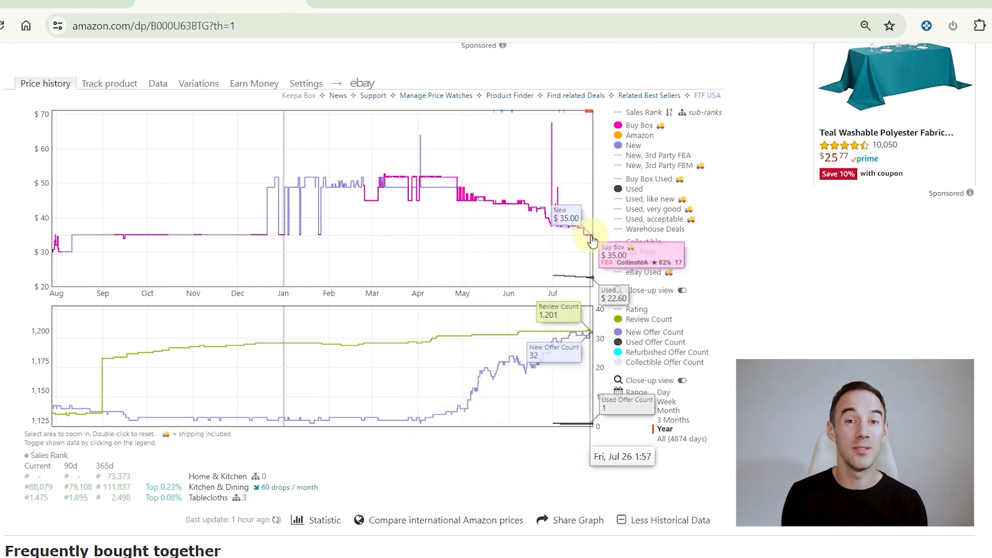
{"action": "mouse_move", "coordinate": [446, 185]}
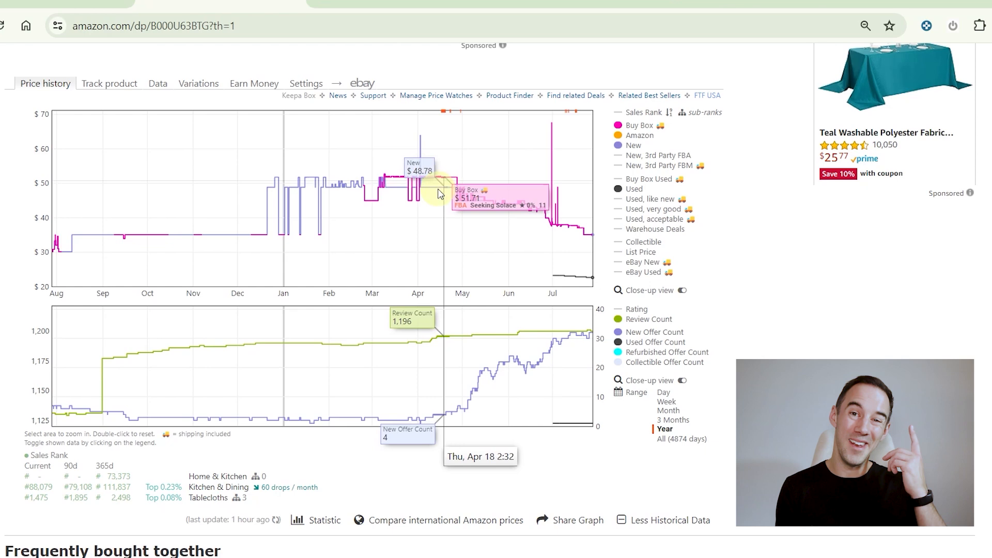
{"action": "mouse_move", "coordinate": [202, 259]}
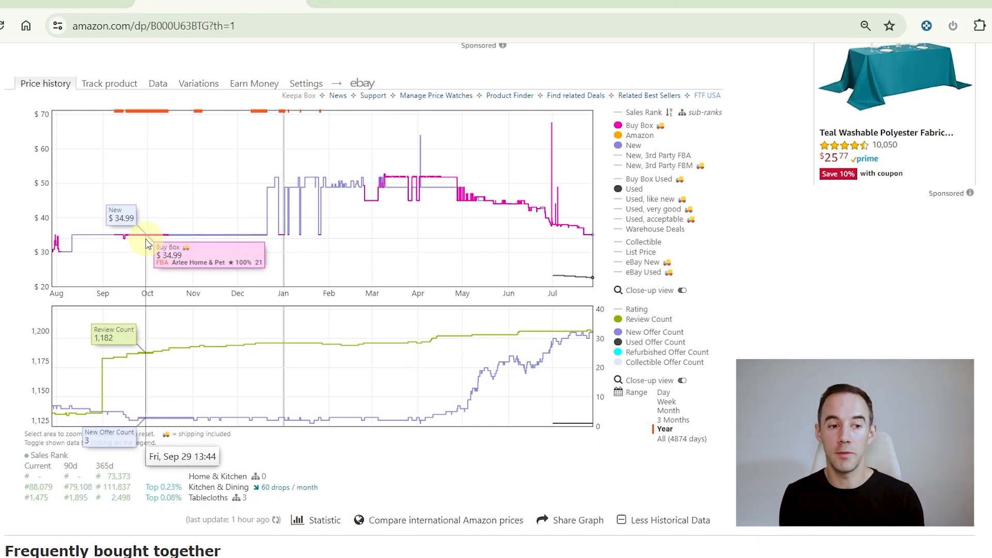
{"action": "mouse_move", "coordinate": [433, 173]}
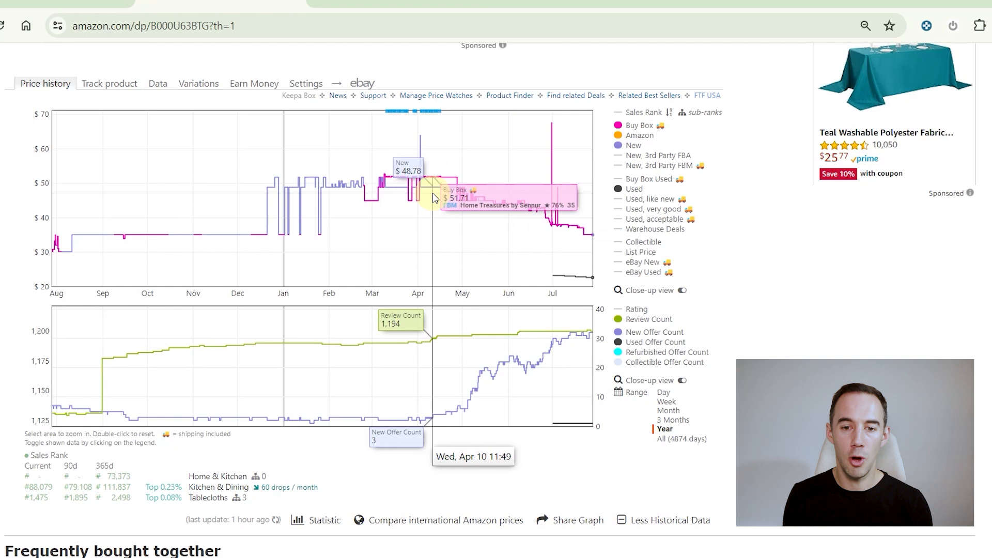
{"action": "mouse_move", "coordinate": [481, 428]}
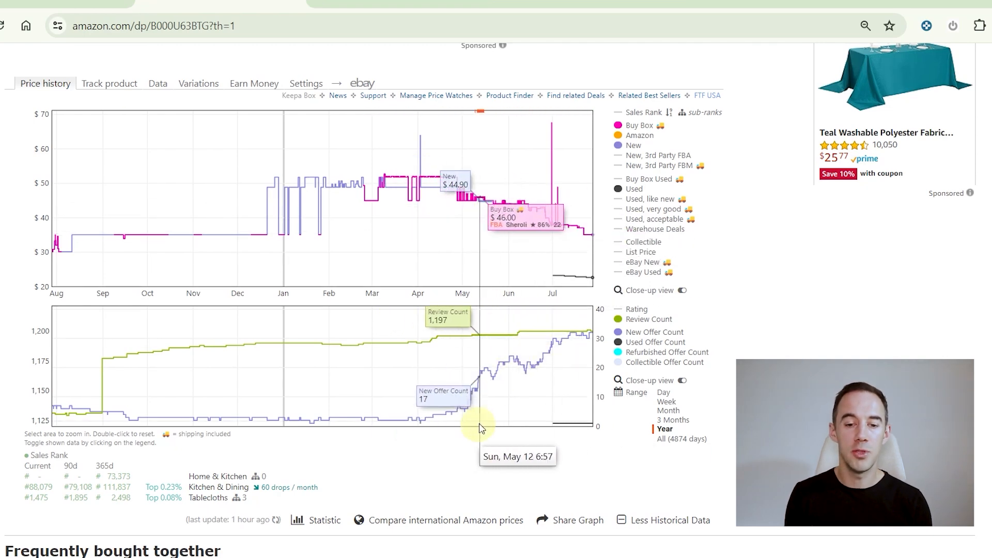
{"action": "mouse_move", "coordinate": [591, 343]}
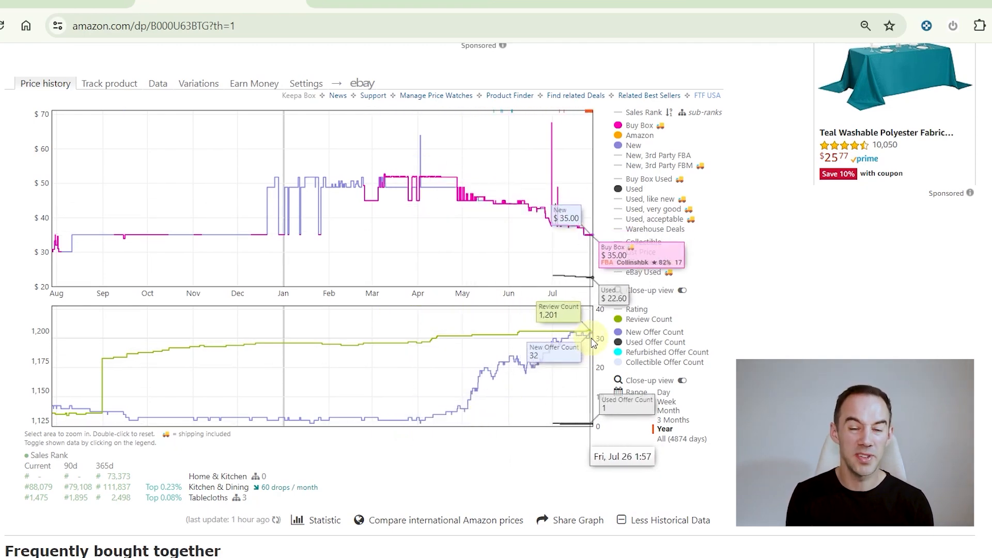
{"action": "mouse_move", "coordinate": [588, 342]}
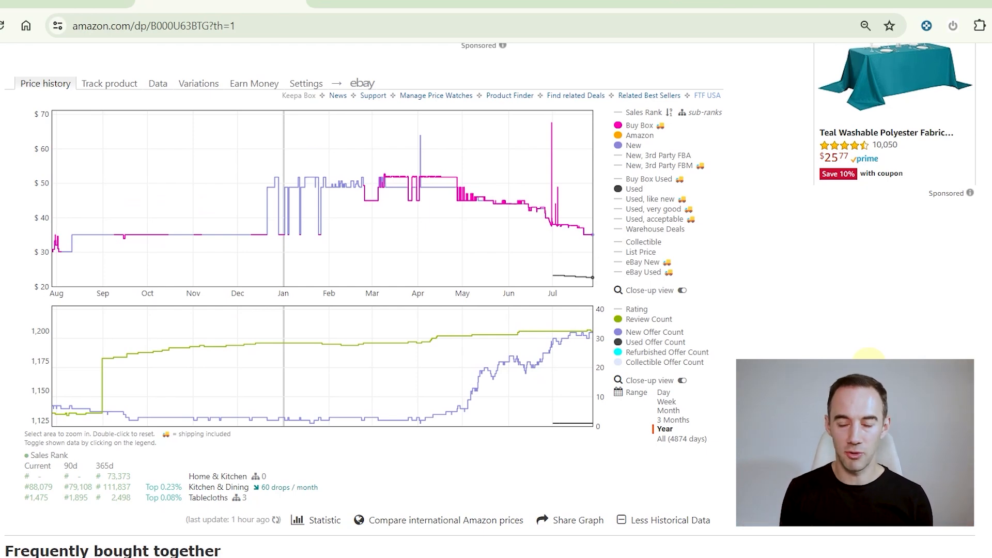
Zoom the tablecloth charts into March through early June by dragging across the graph
{"action": "left_click_drag", "start_coordinate": [328, 277], "coordinate": [527, 277]}
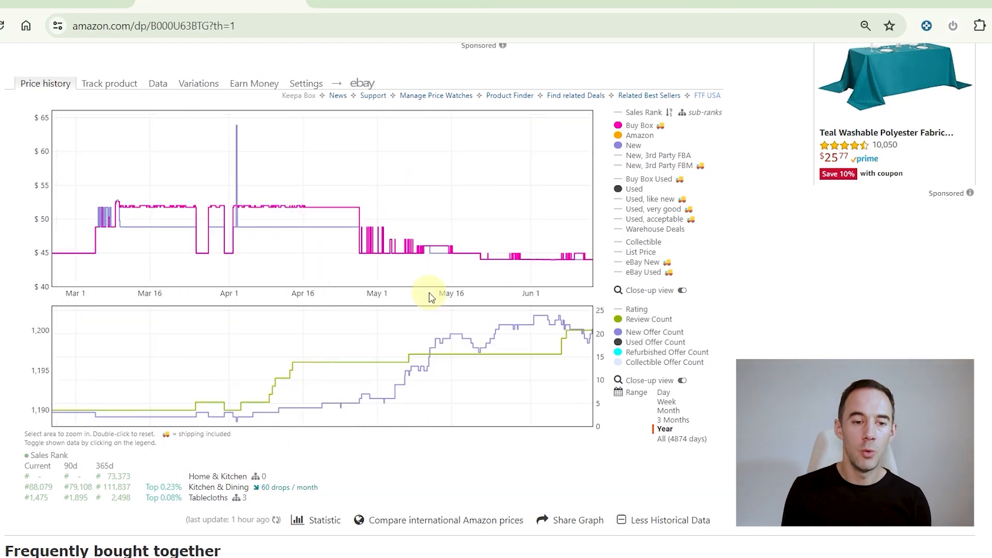
{"action": "mouse_move", "coordinate": [69, 250]}
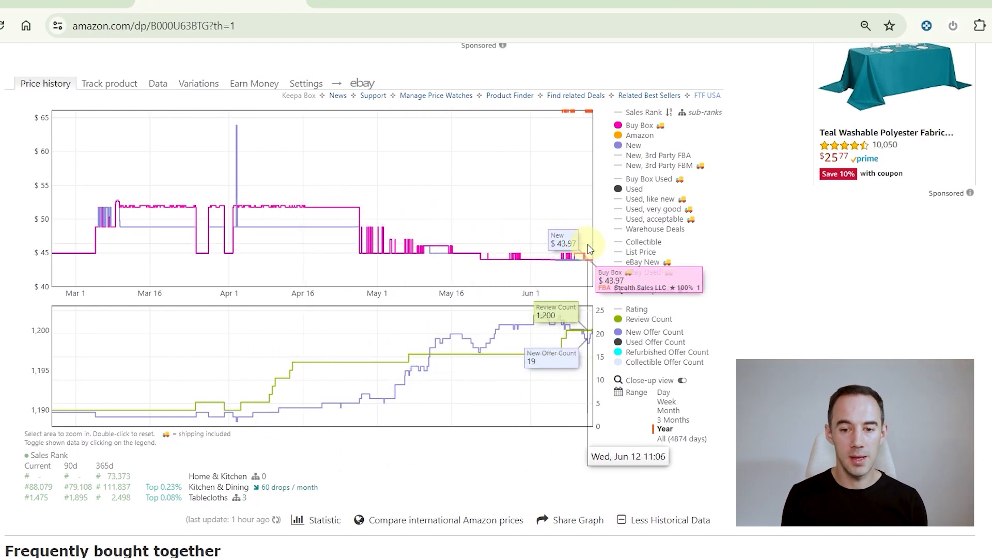
{"action": "mouse_move", "coordinate": [590, 247]}
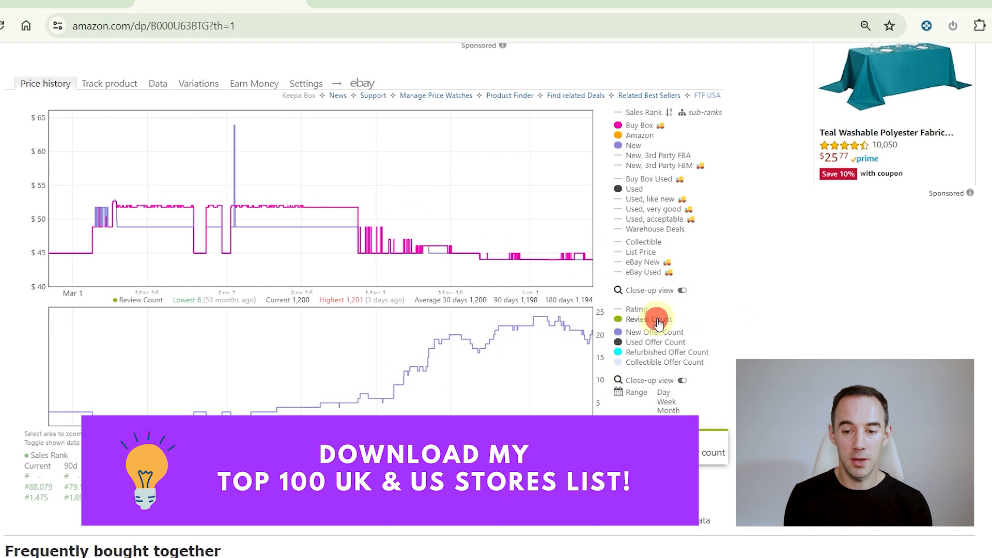
{"action": "mouse_move", "coordinate": [834, 301]}
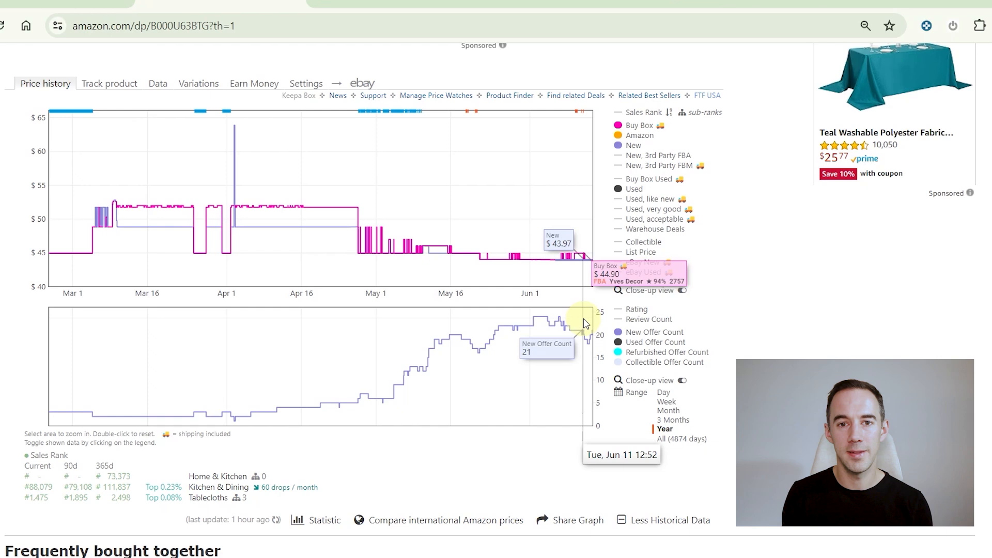
{"action": "mouse_move", "coordinate": [370, 385]}
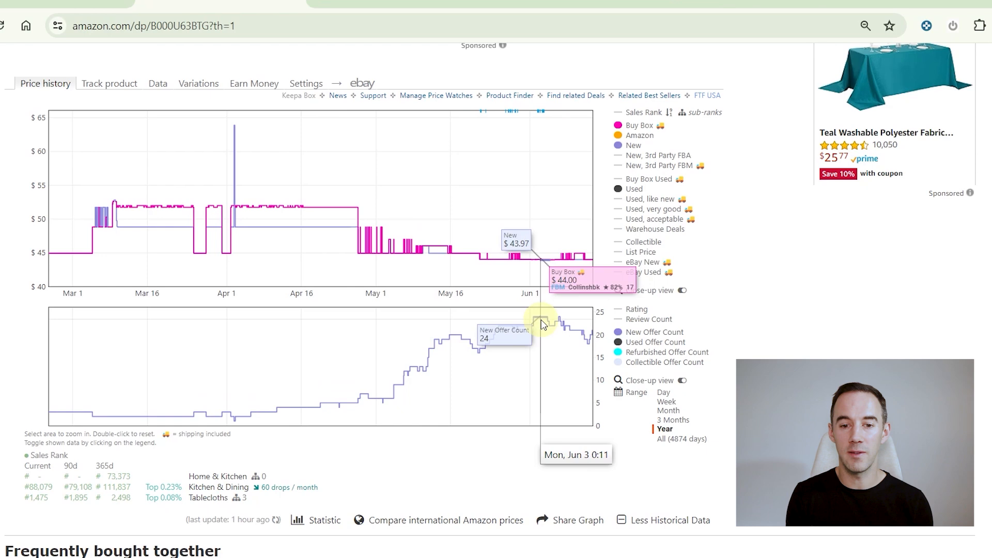
{"action": "mouse_move", "coordinate": [546, 259]}
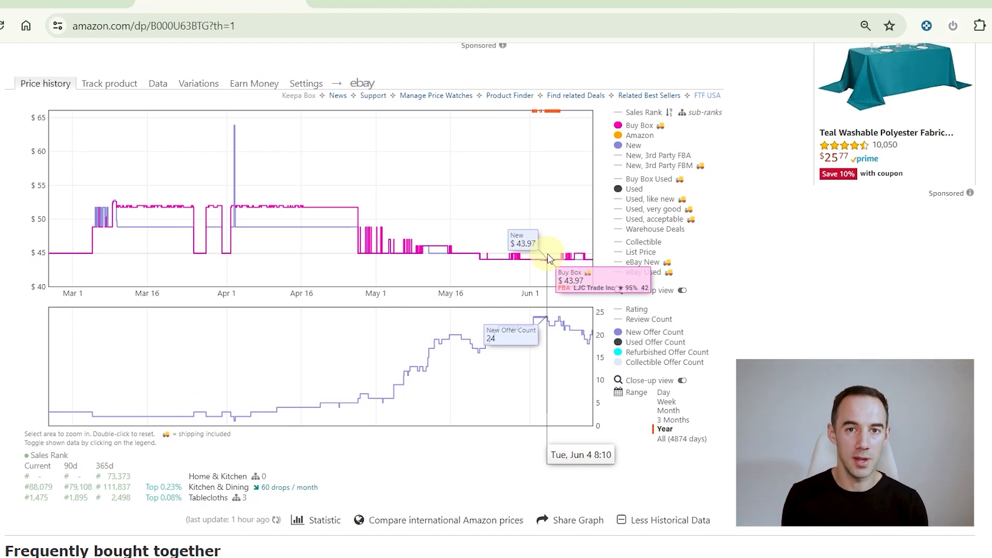
Reset the zoom and restore the Year range for the August-to-July view
{"action": "left_click", "coordinate": [664, 428]}
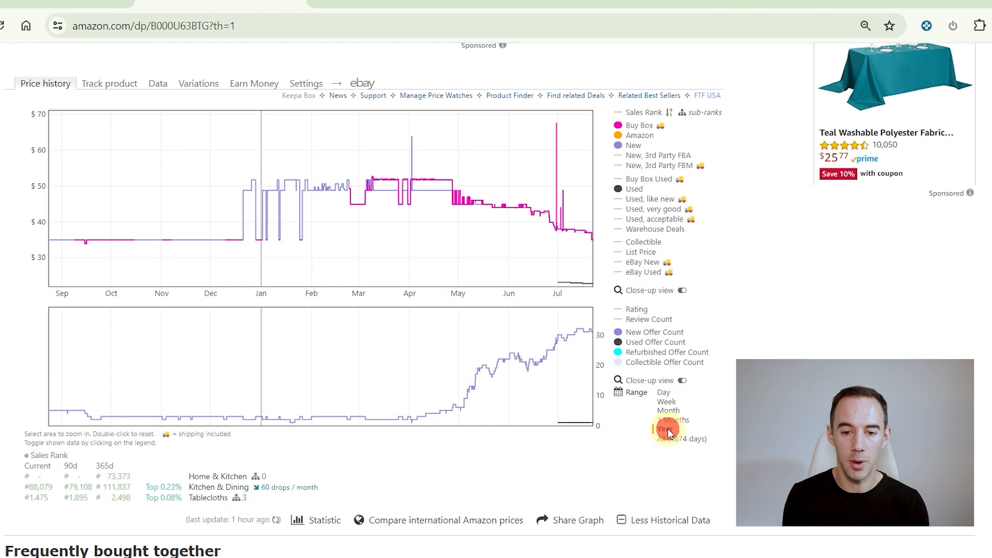
{"action": "left_click", "coordinate": [664, 429]}
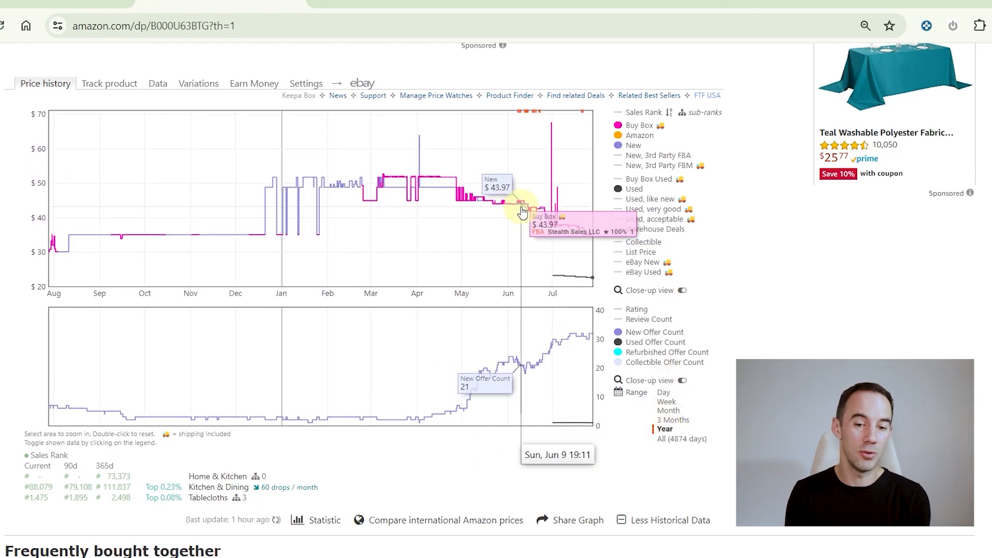
{"action": "mouse_move", "coordinate": [556, 215]}
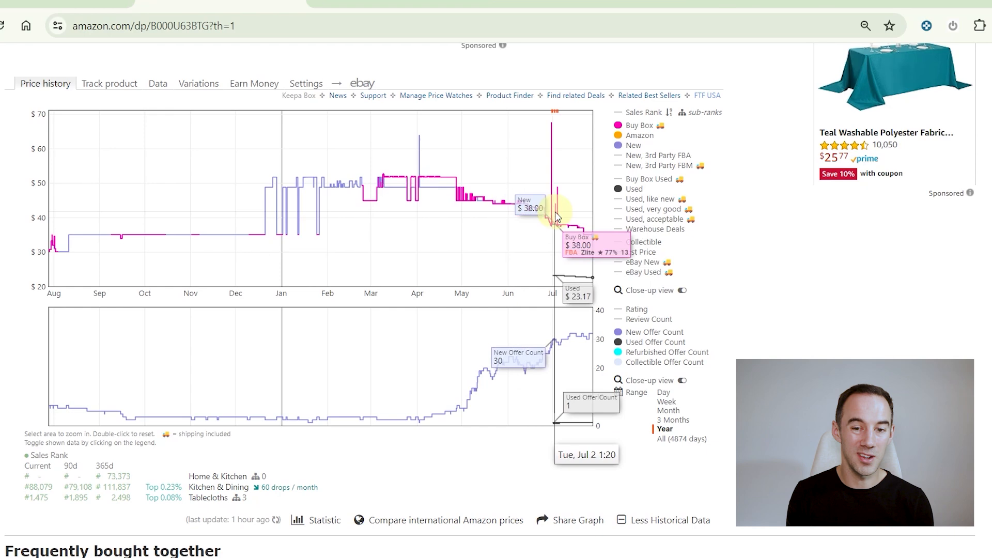
{"action": "mouse_move", "coordinate": [446, 414]}
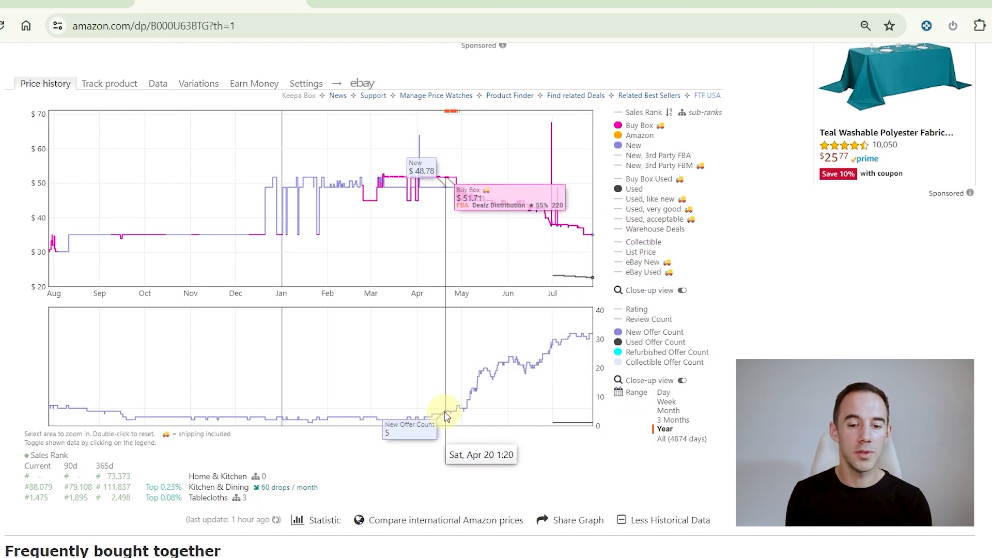
{"action": "mouse_move", "coordinate": [510, 372]}
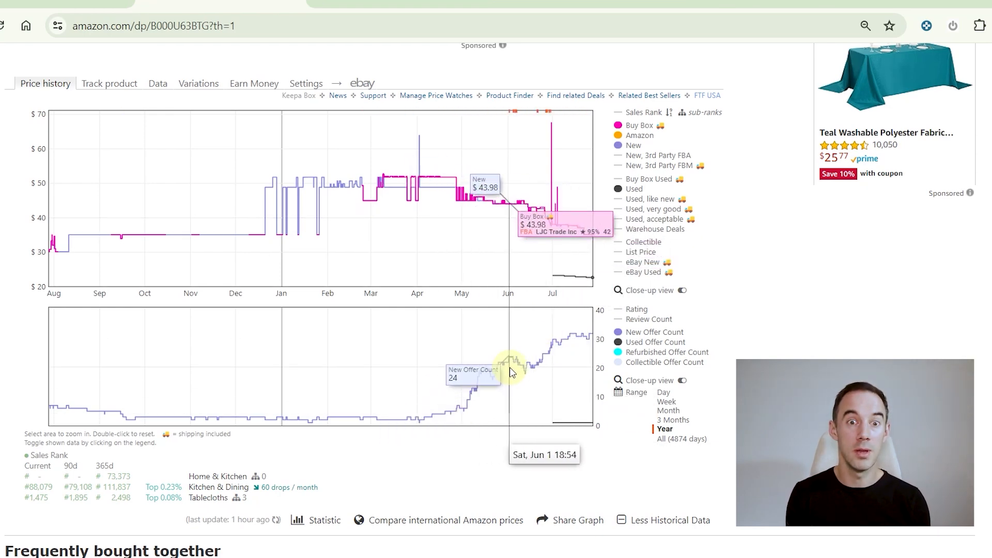
{"action": "mouse_move", "coordinate": [533, 456]}
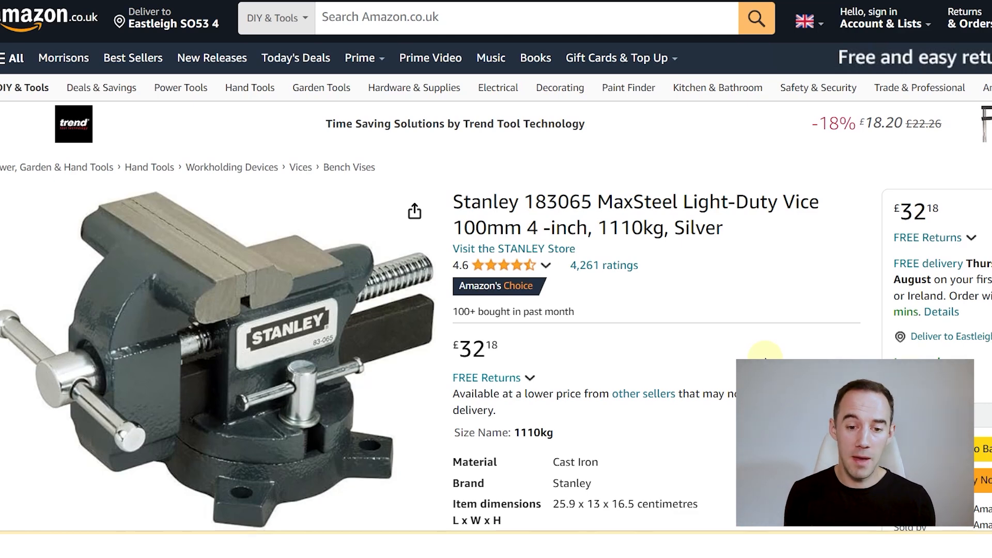
Scroll down the Stanley 183065 MaxSteel vice listing on Amazon.co.uk
{"action": "scroll", "scroll_direction": "down", "scroll_amount": 3}
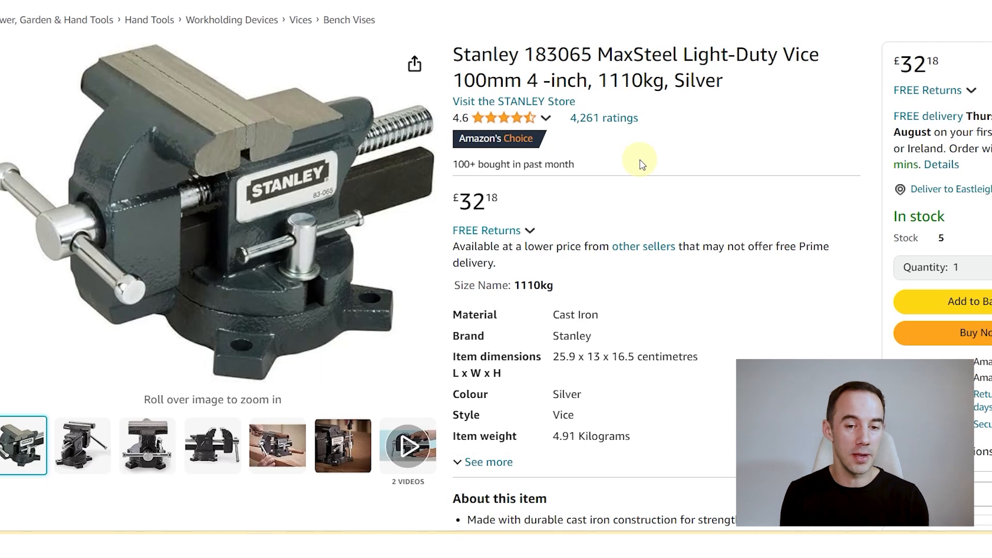
Scroll to the Stanley vice's 3 Months Keepa chart and adjust its legend series
{"action": "scroll", "scroll_direction": "down", "scroll_amount": 3}
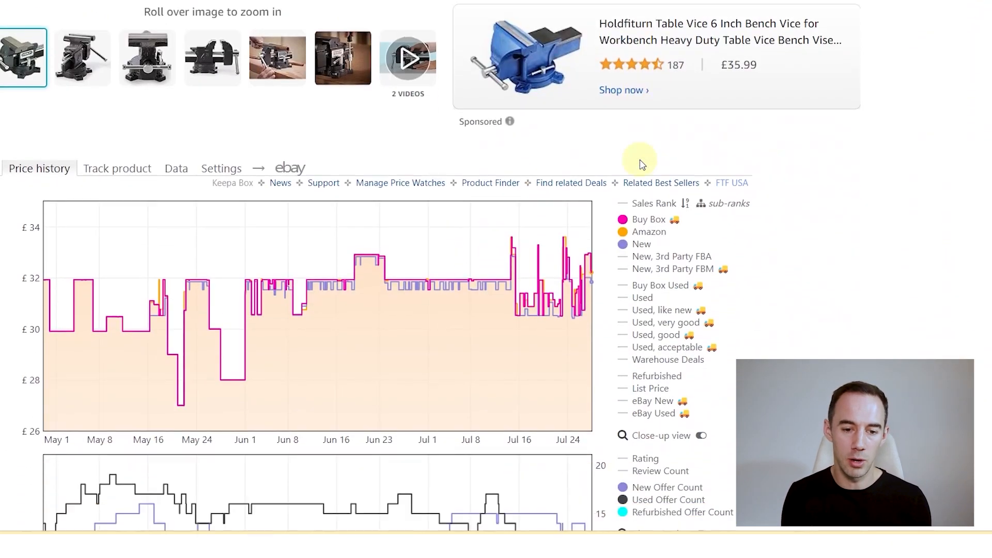
{"action": "scroll", "scroll_direction": "down", "scroll_amount": 3}
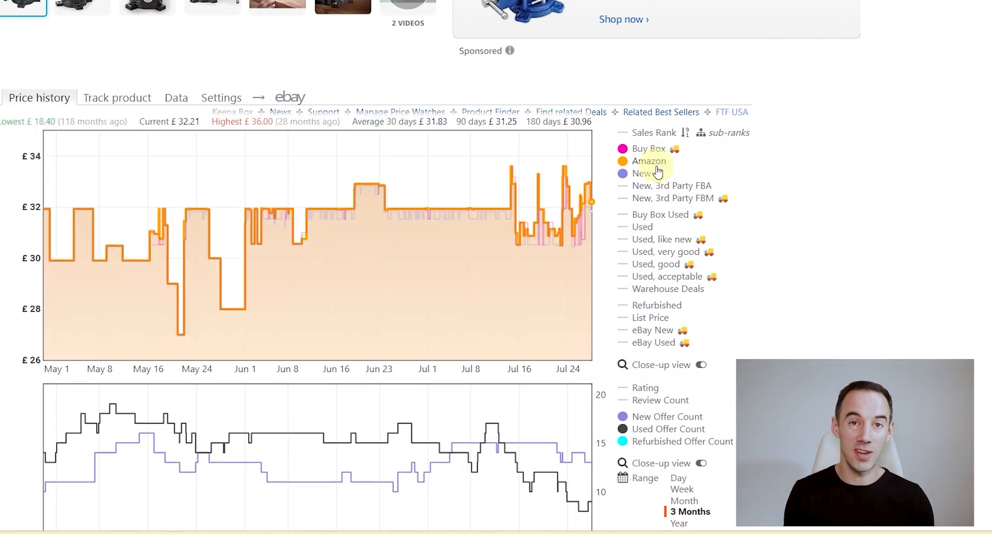
{"action": "left_click", "coordinate": [648, 161]}
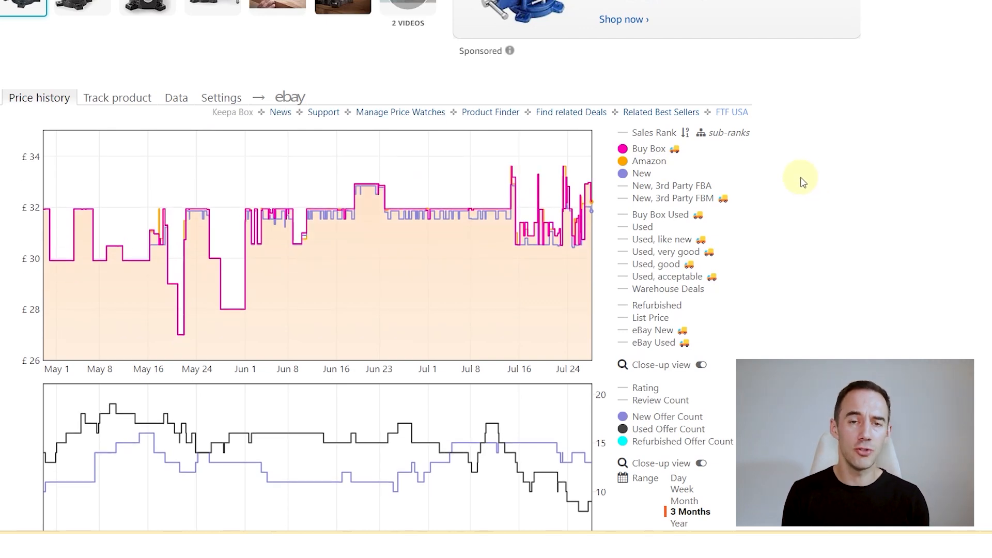
{"action": "left_click", "coordinate": [644, 152]}
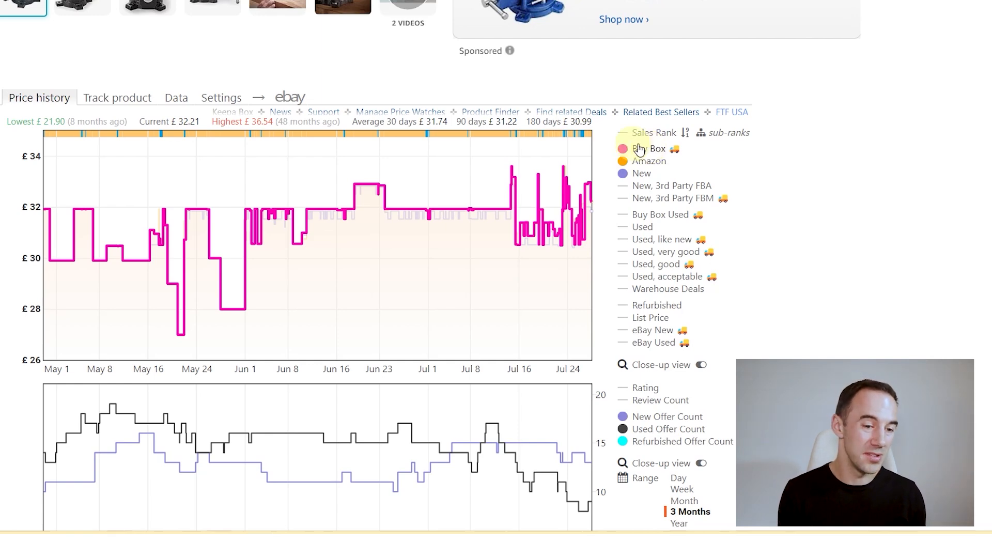
{"action": "mouse_move", "coordinate": [194, 215]}
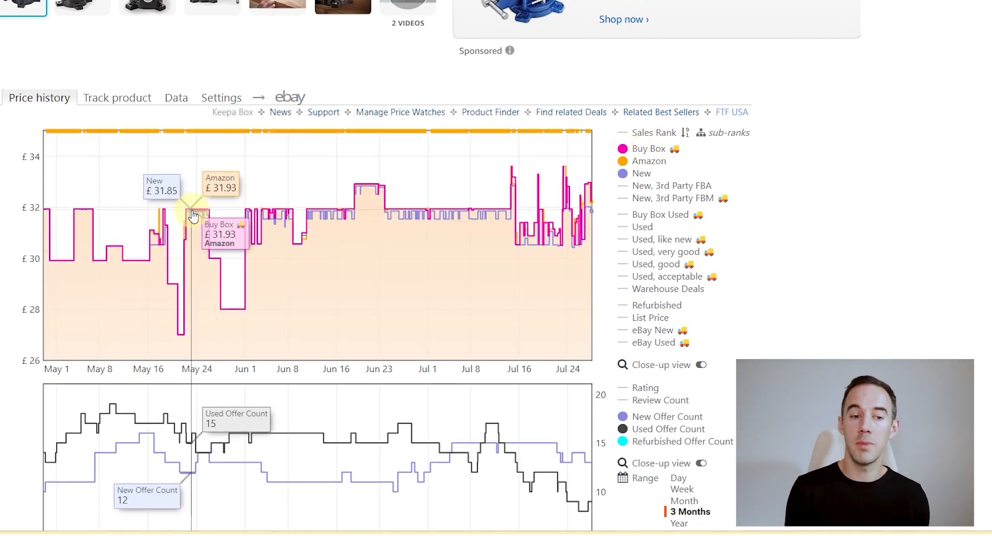